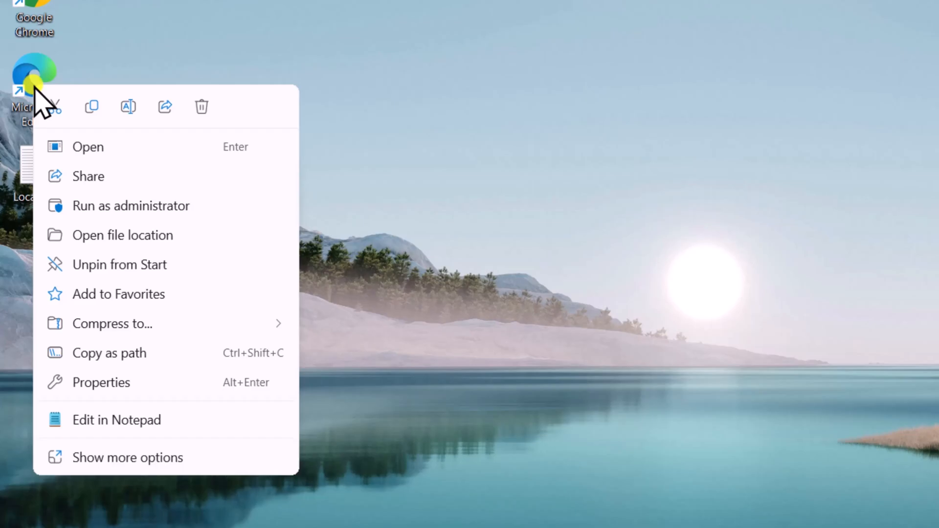
Review the Edge shortcut's security permissions in its properties.
click(100, 382)
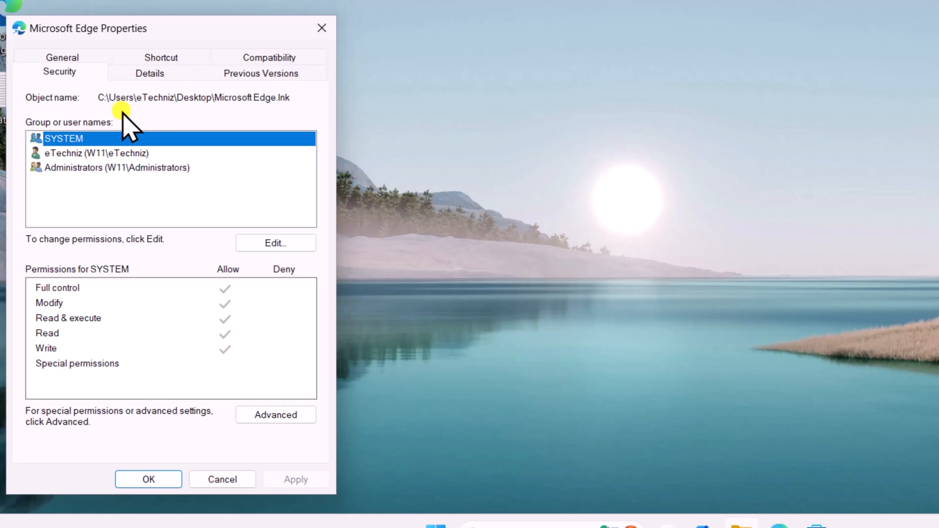
click(276, 243)
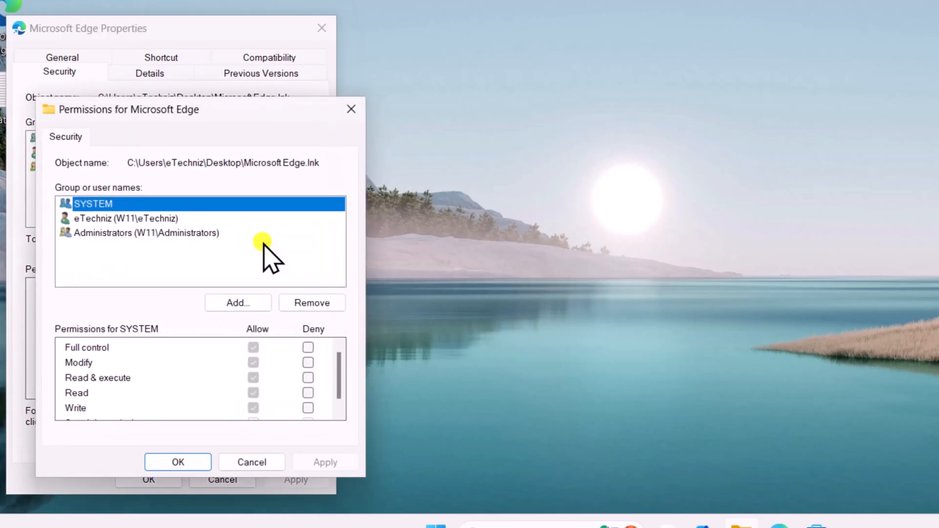
click(126, 219)
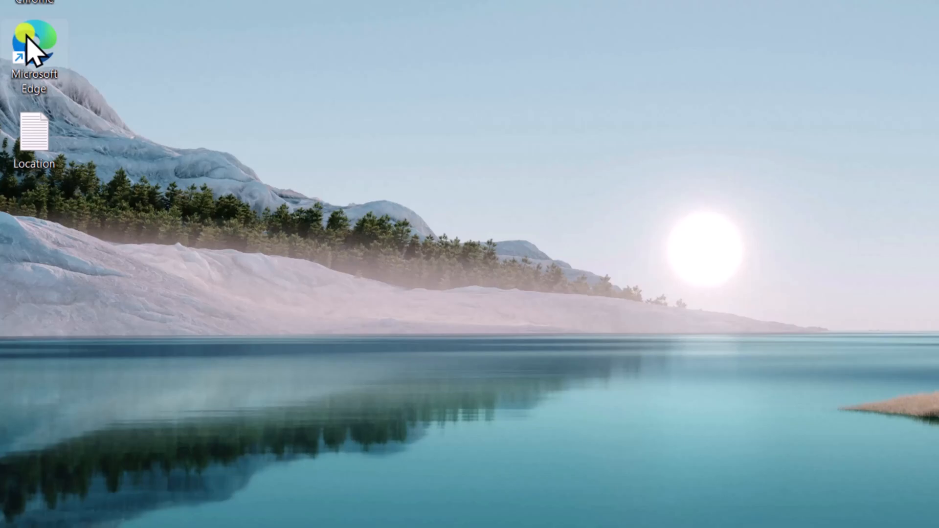
Unblock the Edge shortcut on the General tab and apply with OK.
right_click(34, 45)
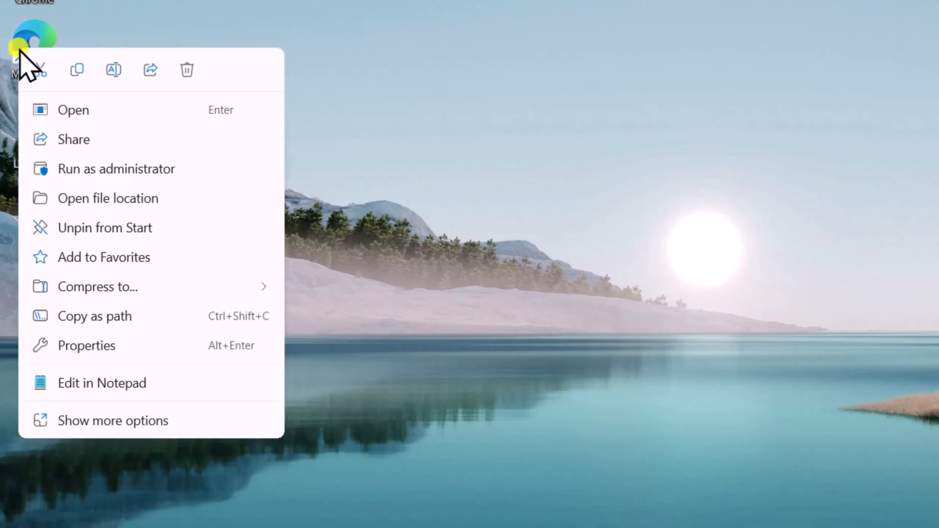
click(87, 345)
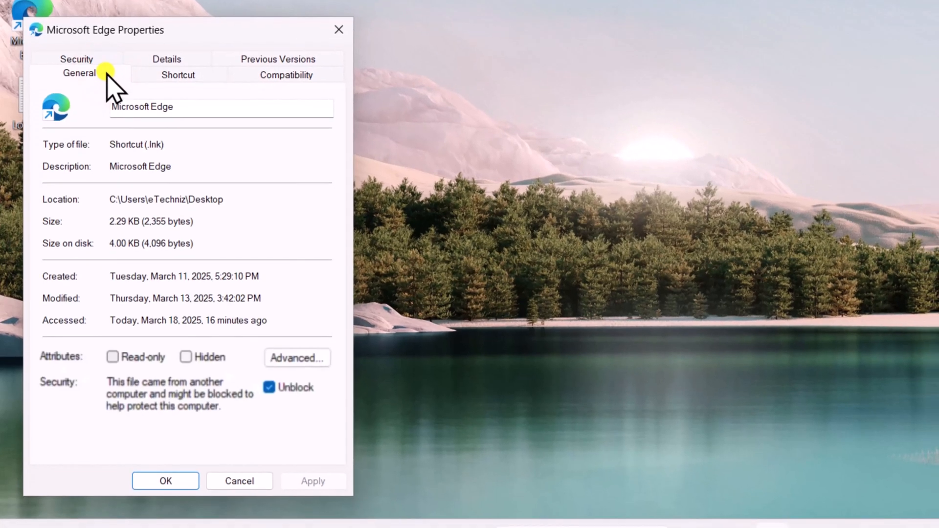
mouse_move(158, 244)
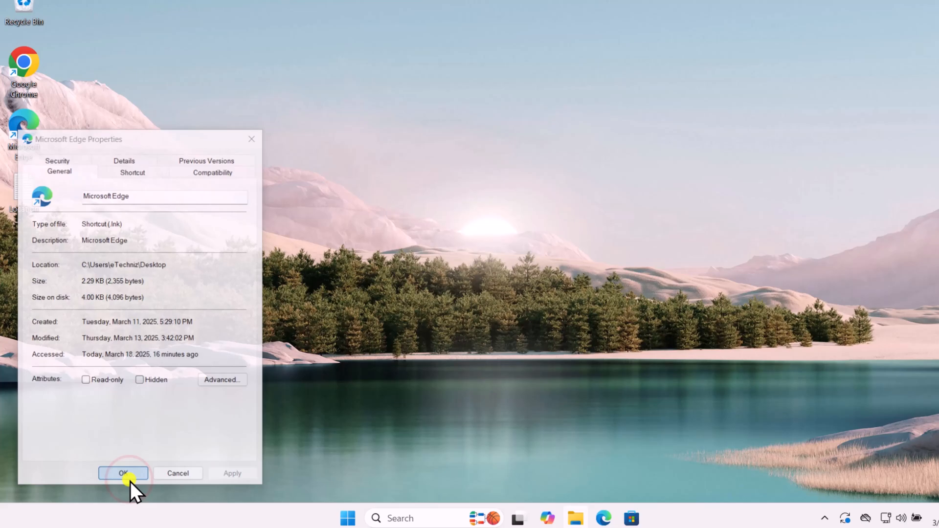
click(123, 473)
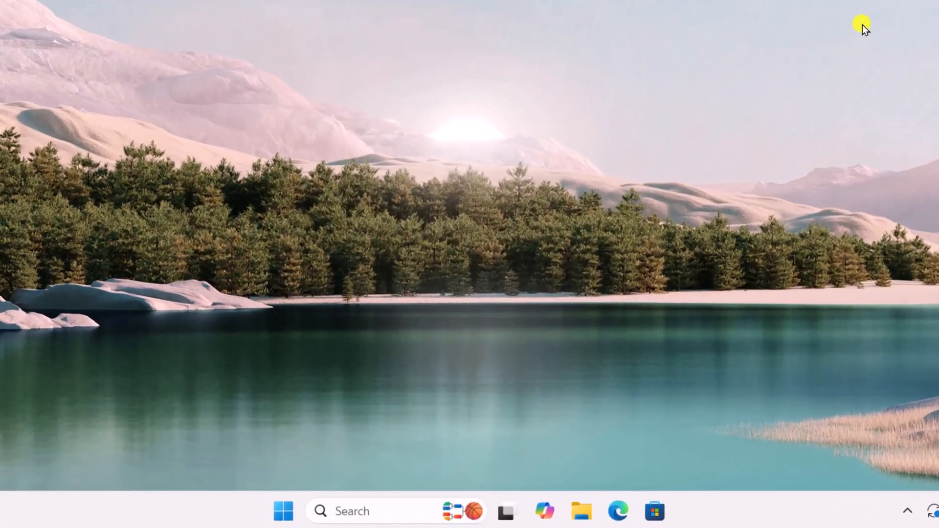
Run Command Prompt as administrator and enter assoc .exe=exefile.
click(384, 511)
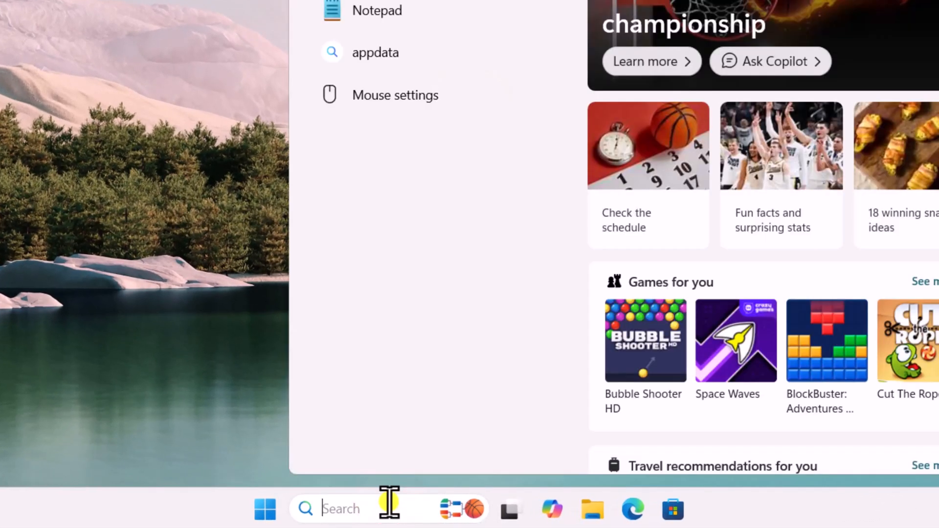
text(cmd)
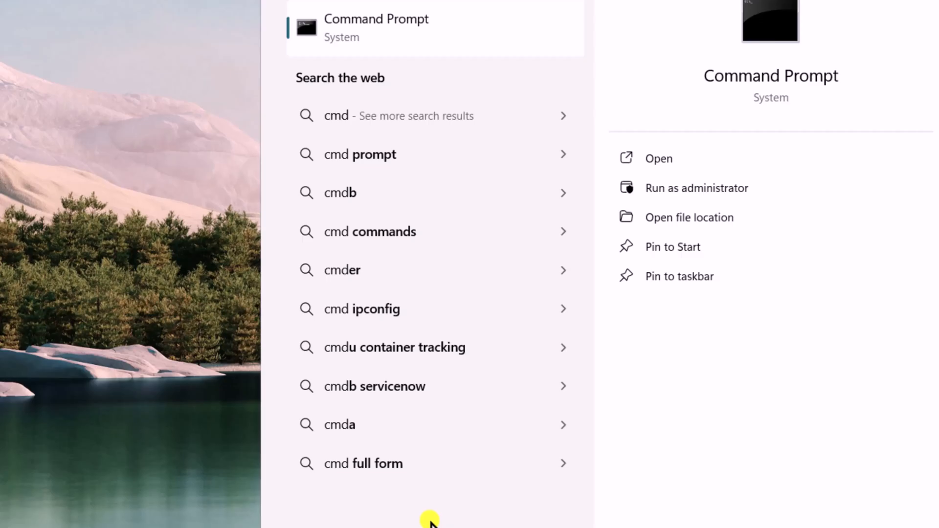
click(696, 187)
text(assoc)
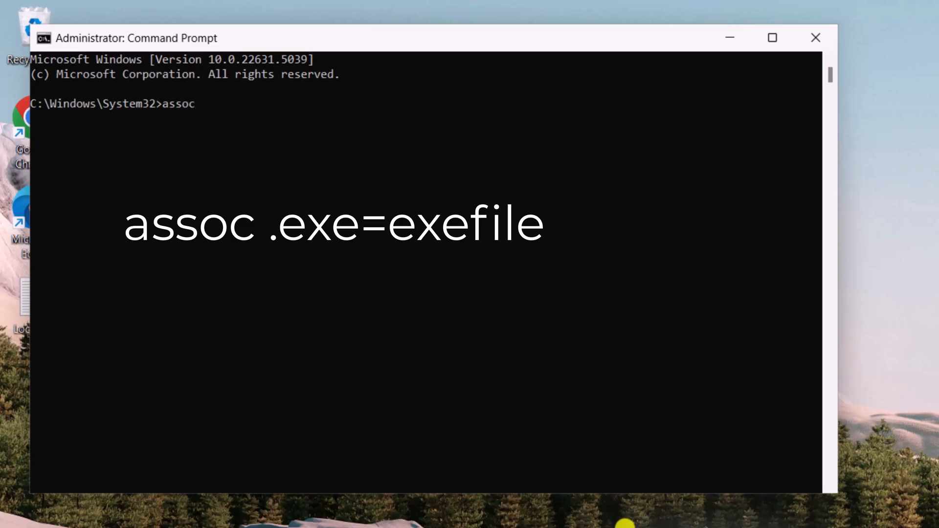
text(.ex)
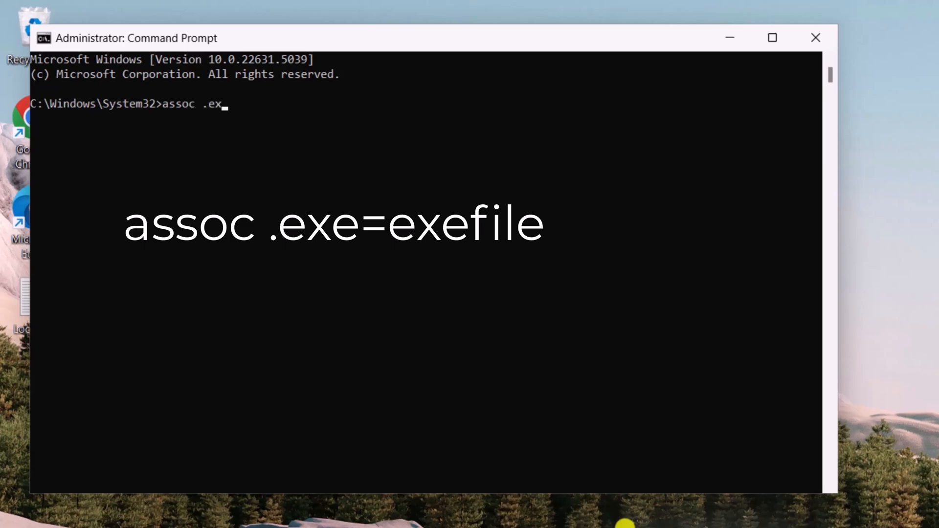
text(e=exefile)
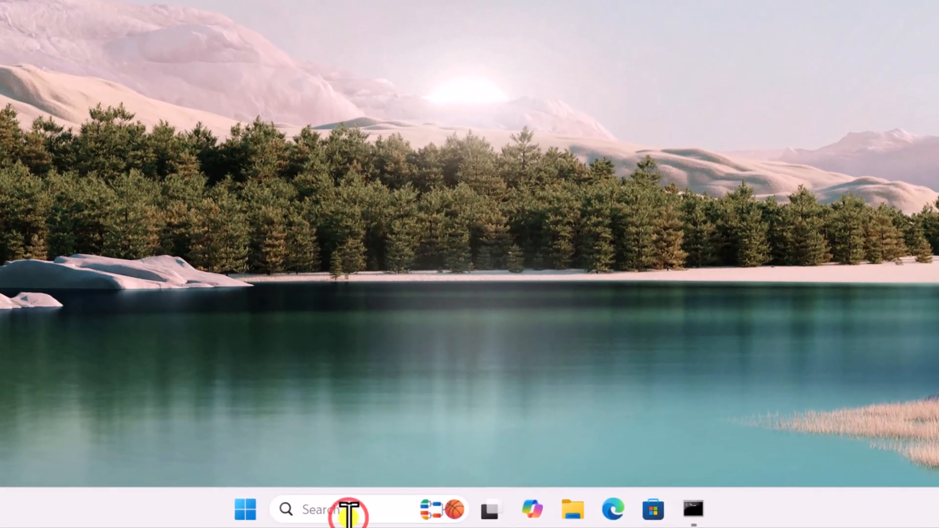
Run Registry Editor as administrator and check HKEY_CLASSES_ROOT\.exe (Default) reads exefile.
text(regis)
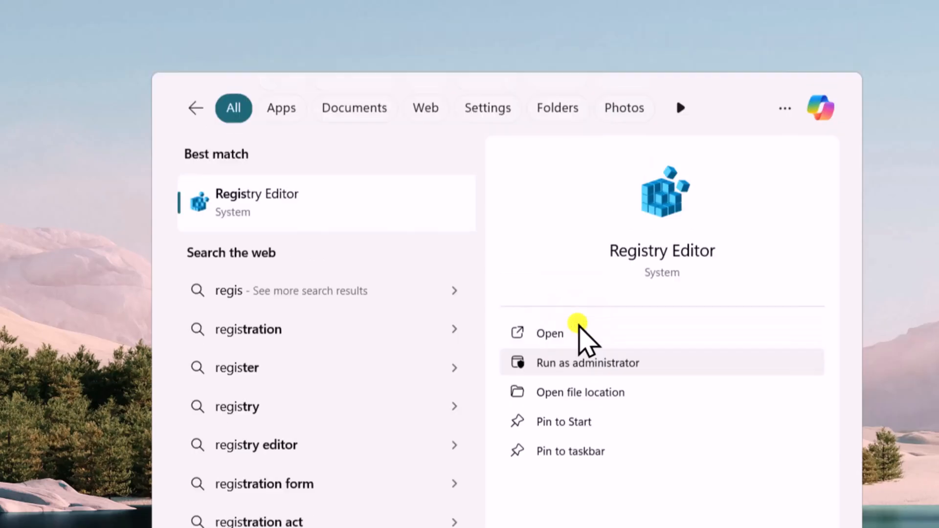
click(588, 362)
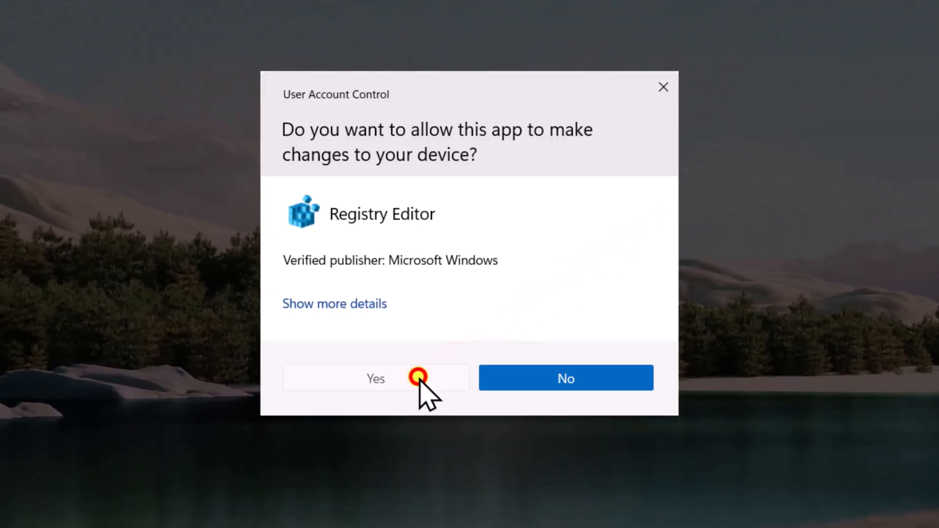
click(374, 378)
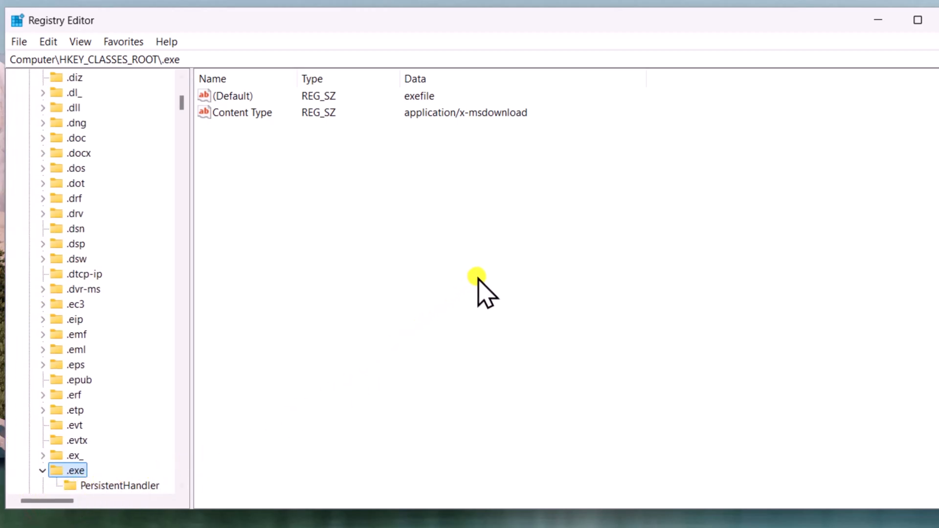
mouse_move(471, 189)
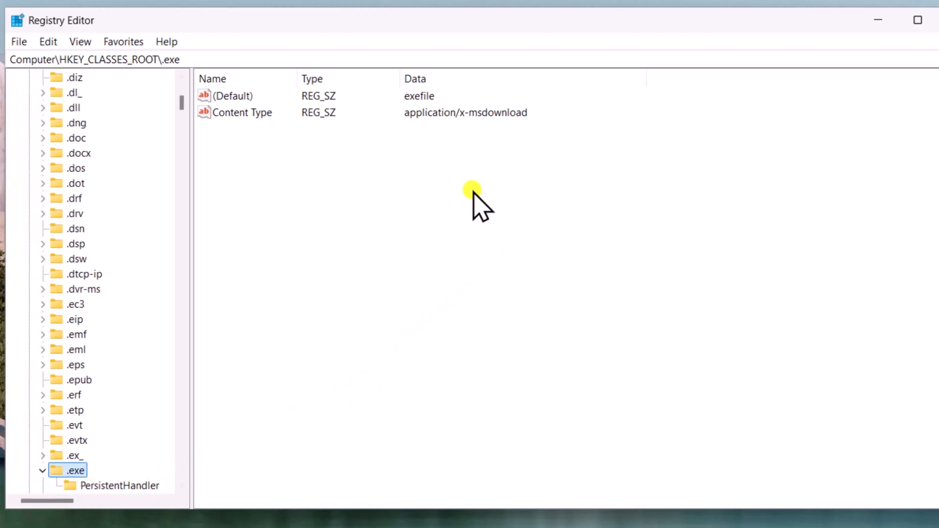
double_click(233, 96)
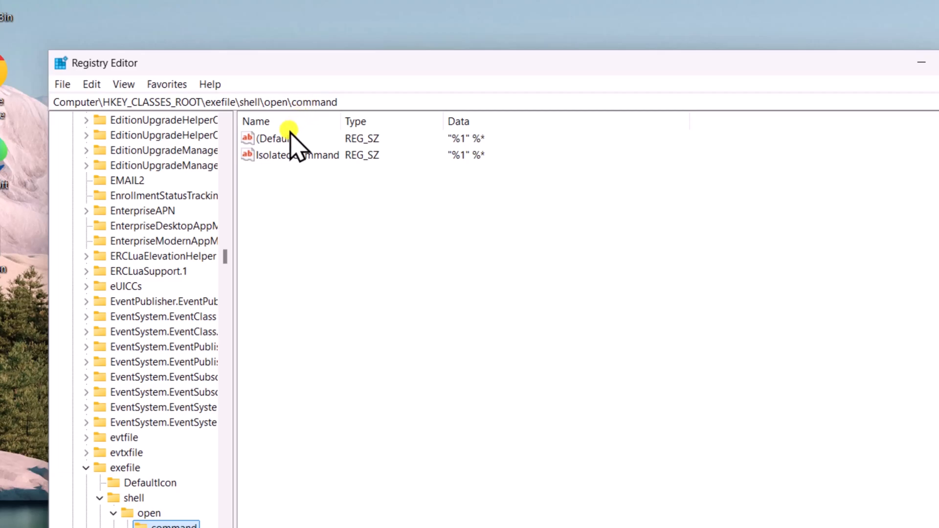
Check the exefile\shell\open\command (Default) value reads "%1" %*.
double_click(275, 138)
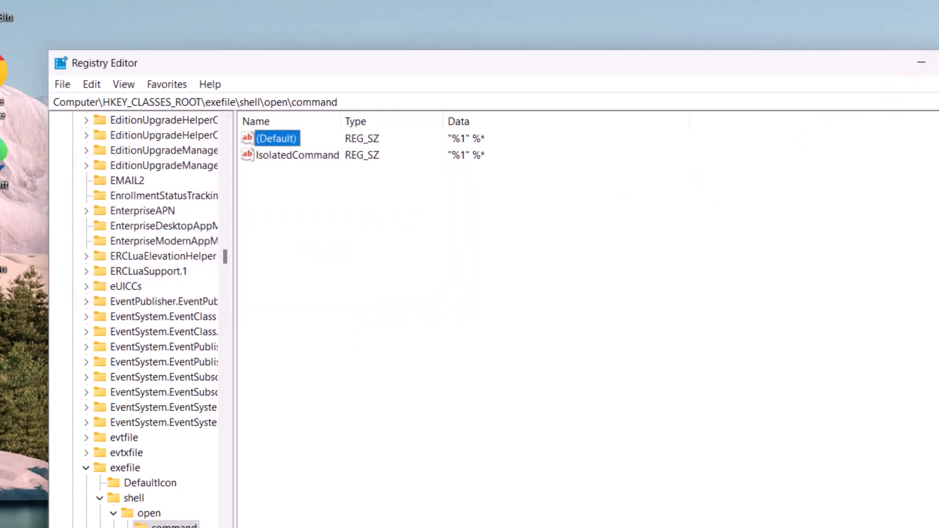
click(242, 510)
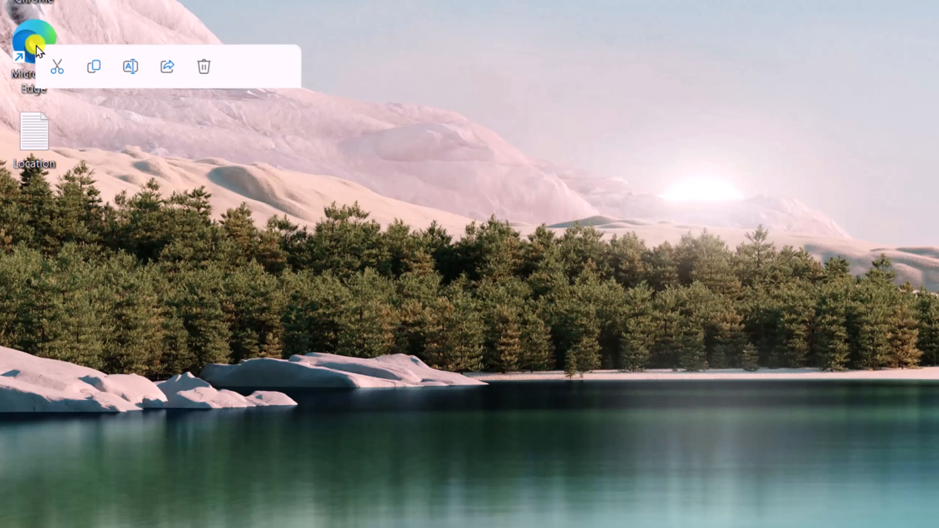
Enable 'Run this program in compatibility mode' for the Edge shortcut.
click(77, 354)
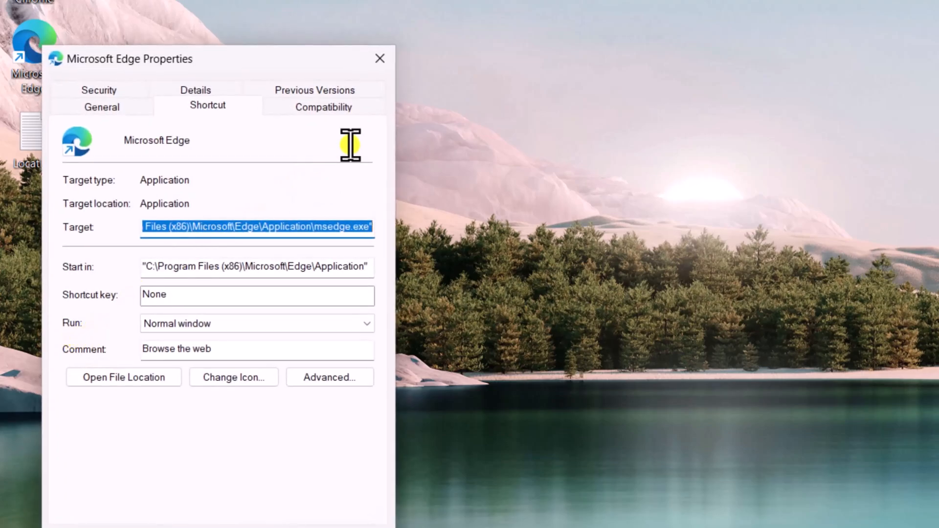
click(323, 106)
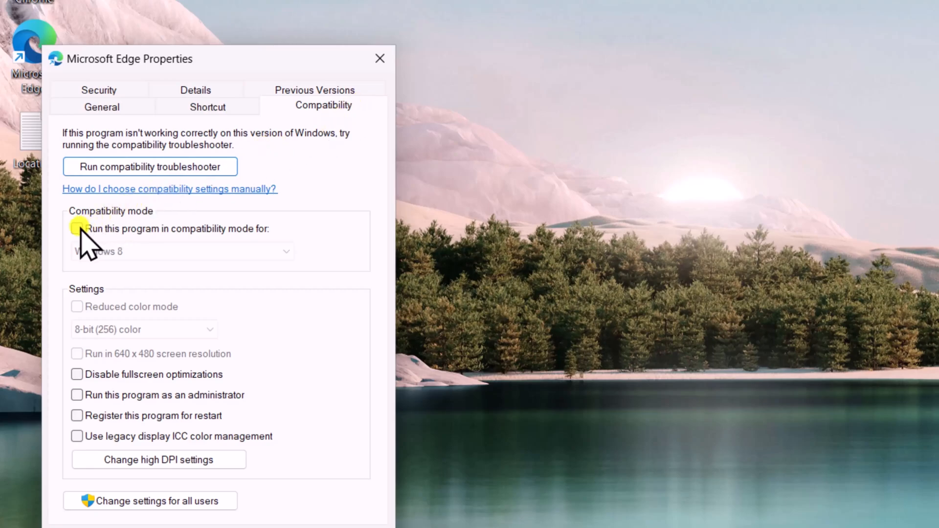
click(77, 229)
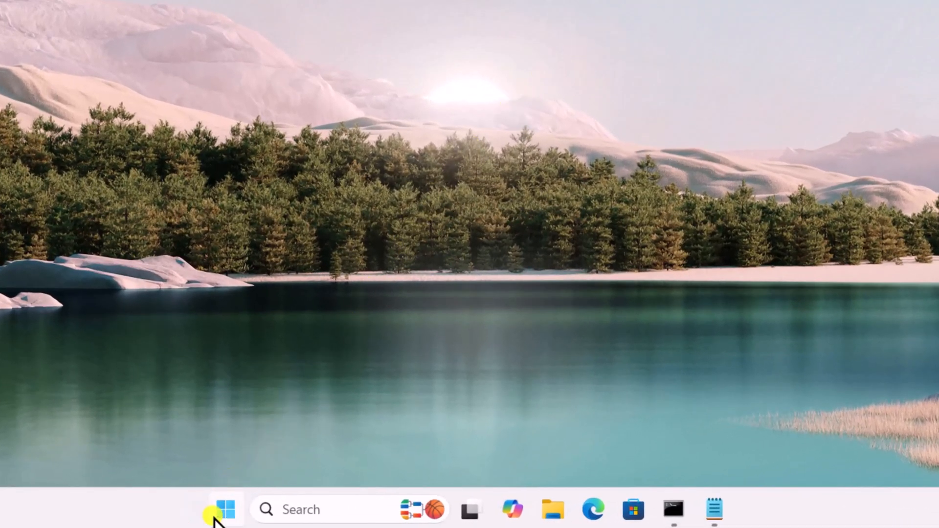
Add a local account named Test under Settings > Accounts > Other users without sign-in information.
click(223, 509)
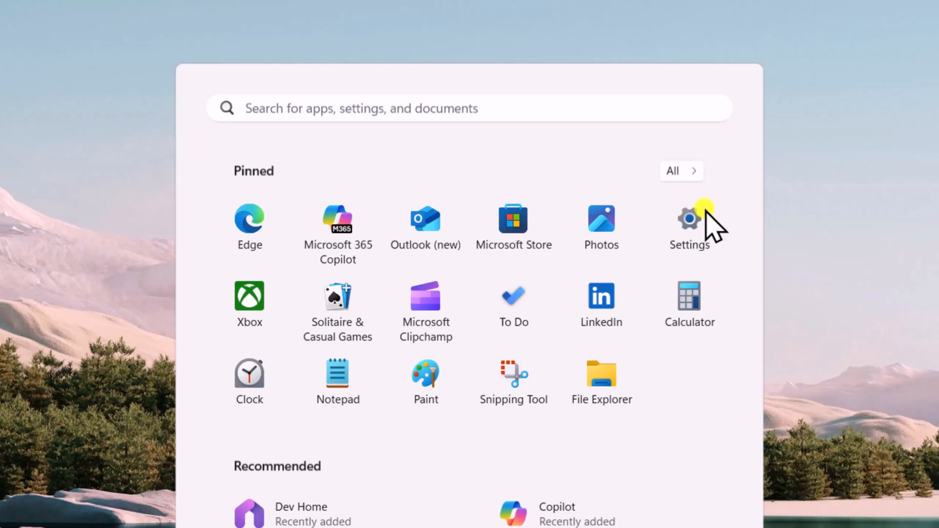
click(689, 217)
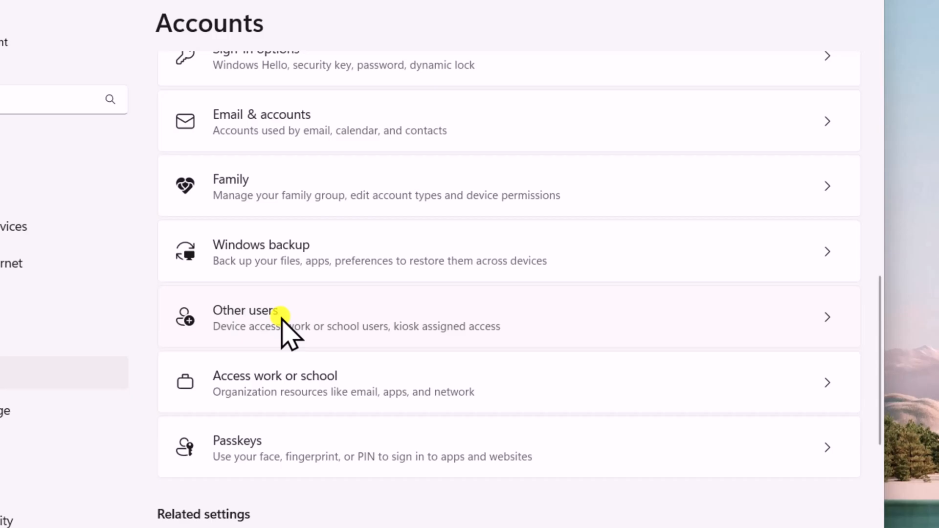
click(244, 310)
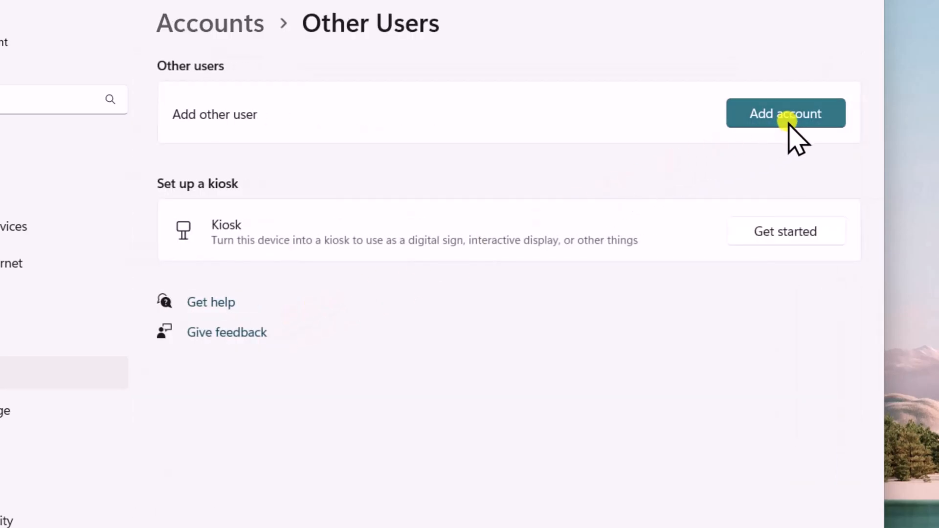
click(785, 113)
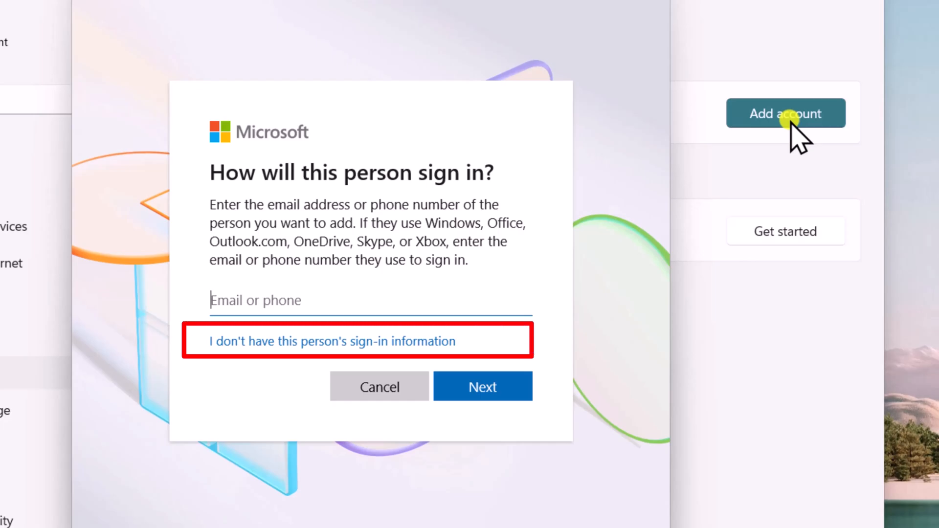
click(329, 342)
text(Test)
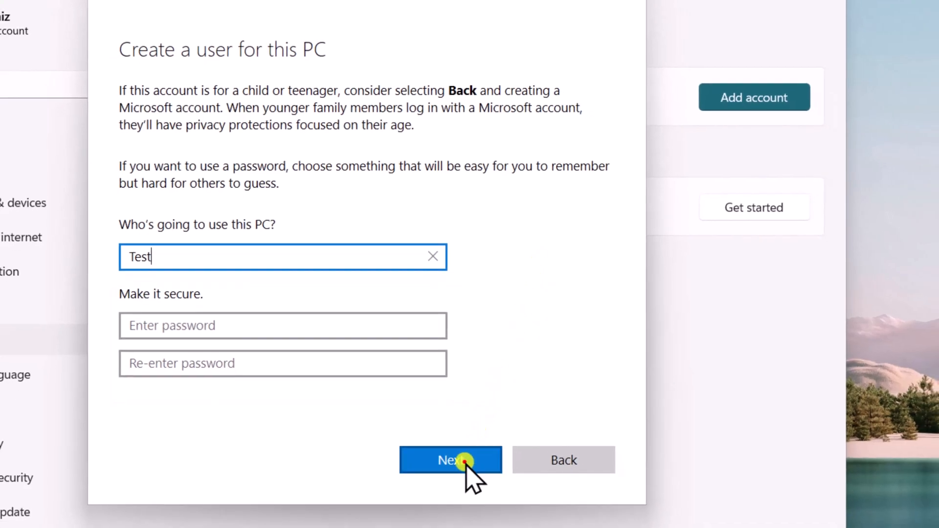
click(449, 459)
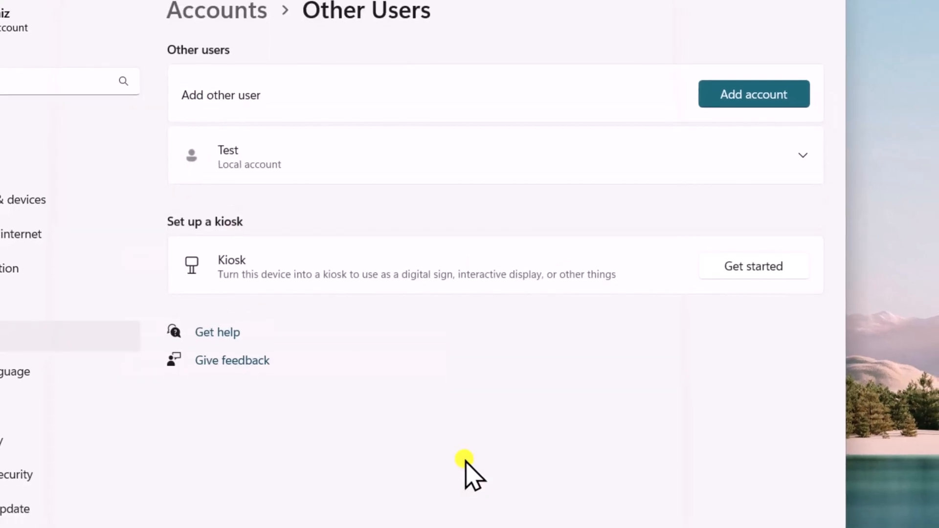
click(222, 510)
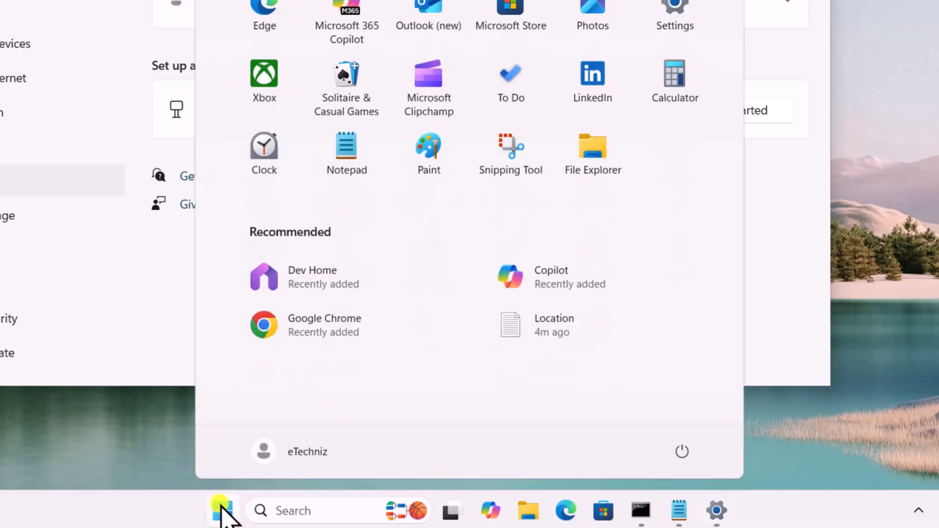
Switch user from the Start menu and sign in as Test.
click(681, 450)
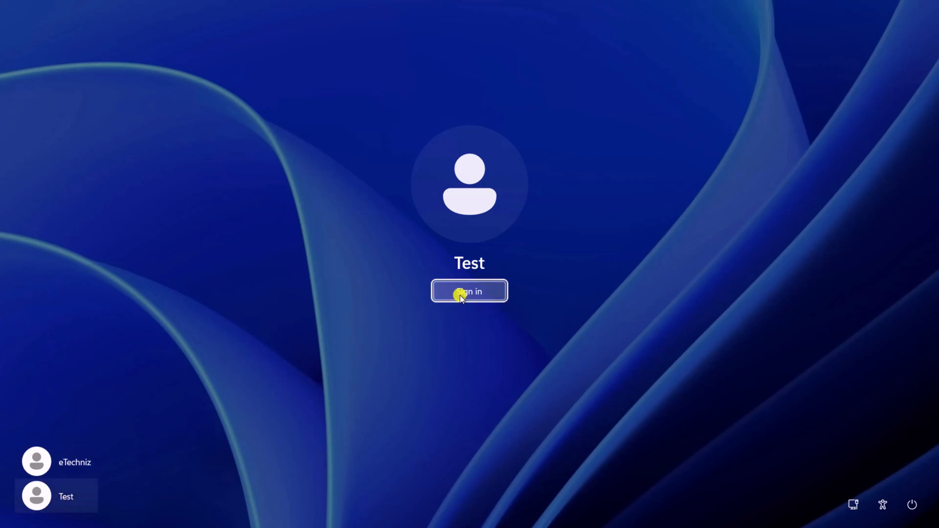
click(468, 292)
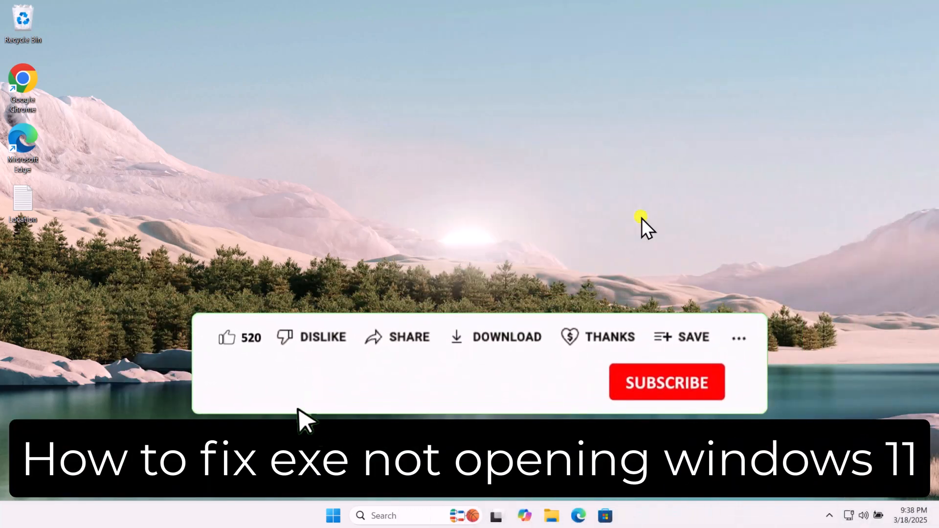
click(609, 336)
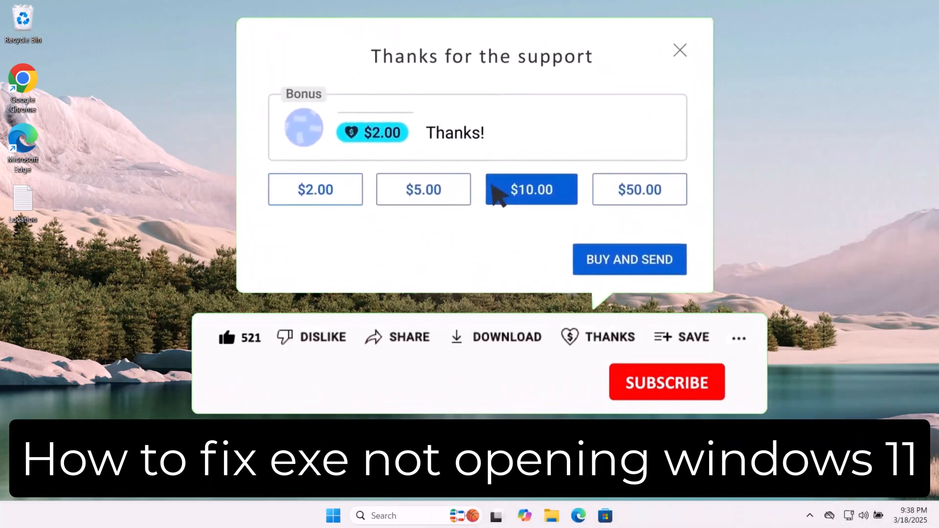
click(680, 50)
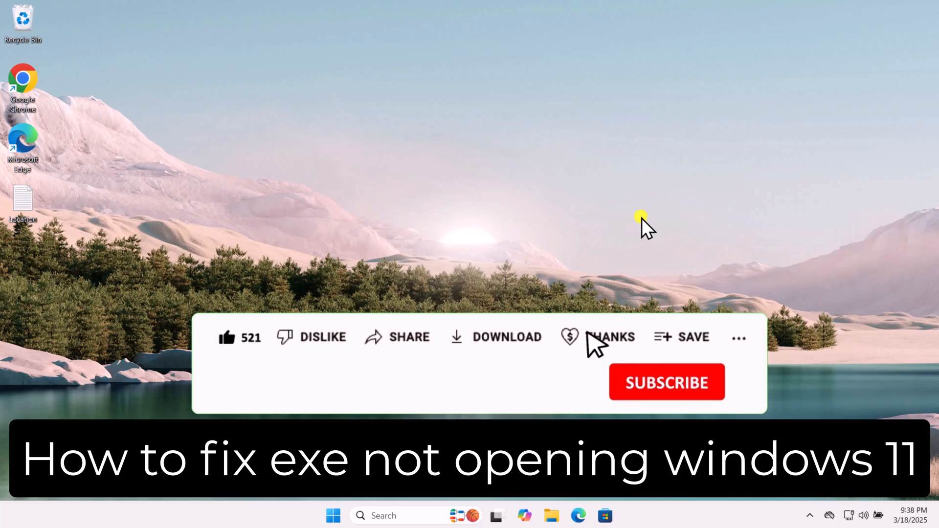
click(666, 382)
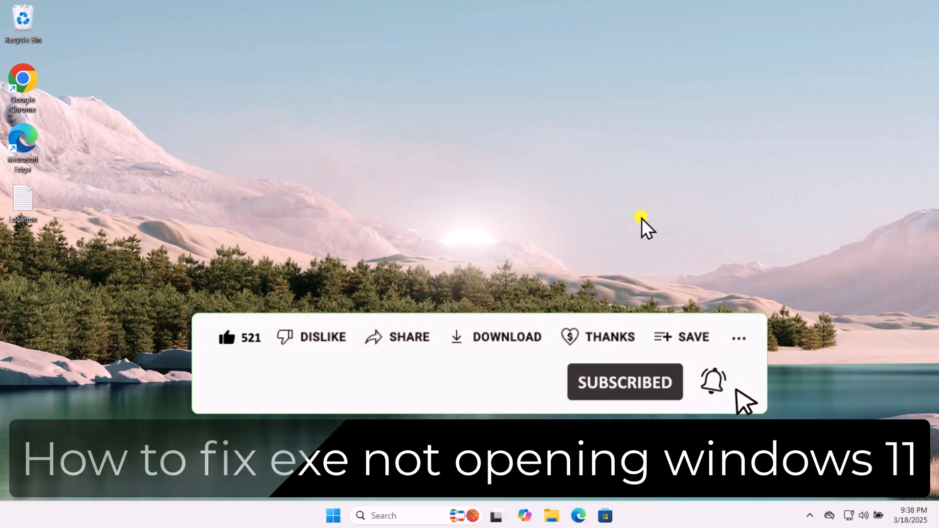